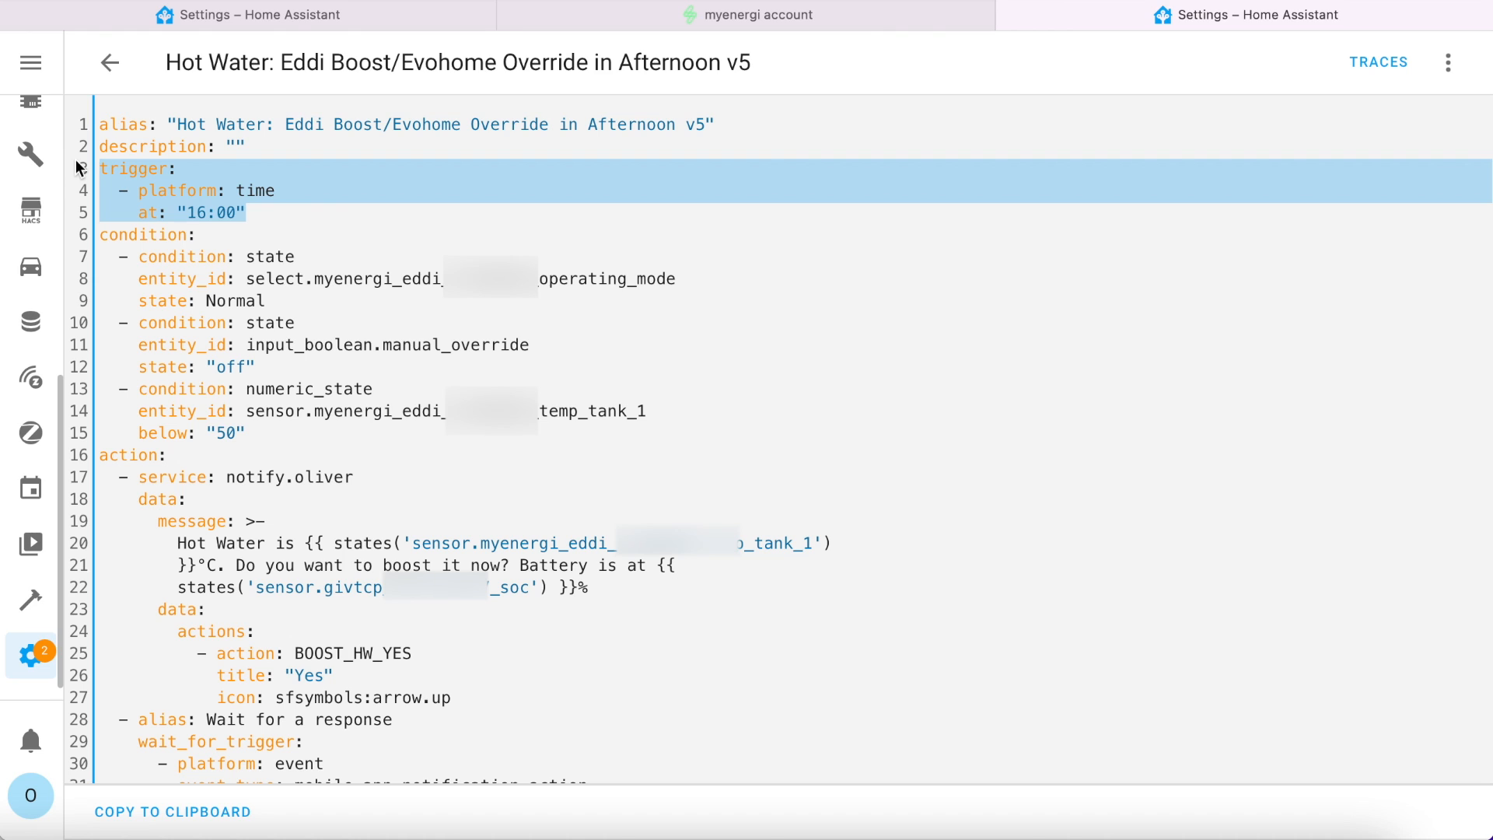
mouse_move(296, 414)
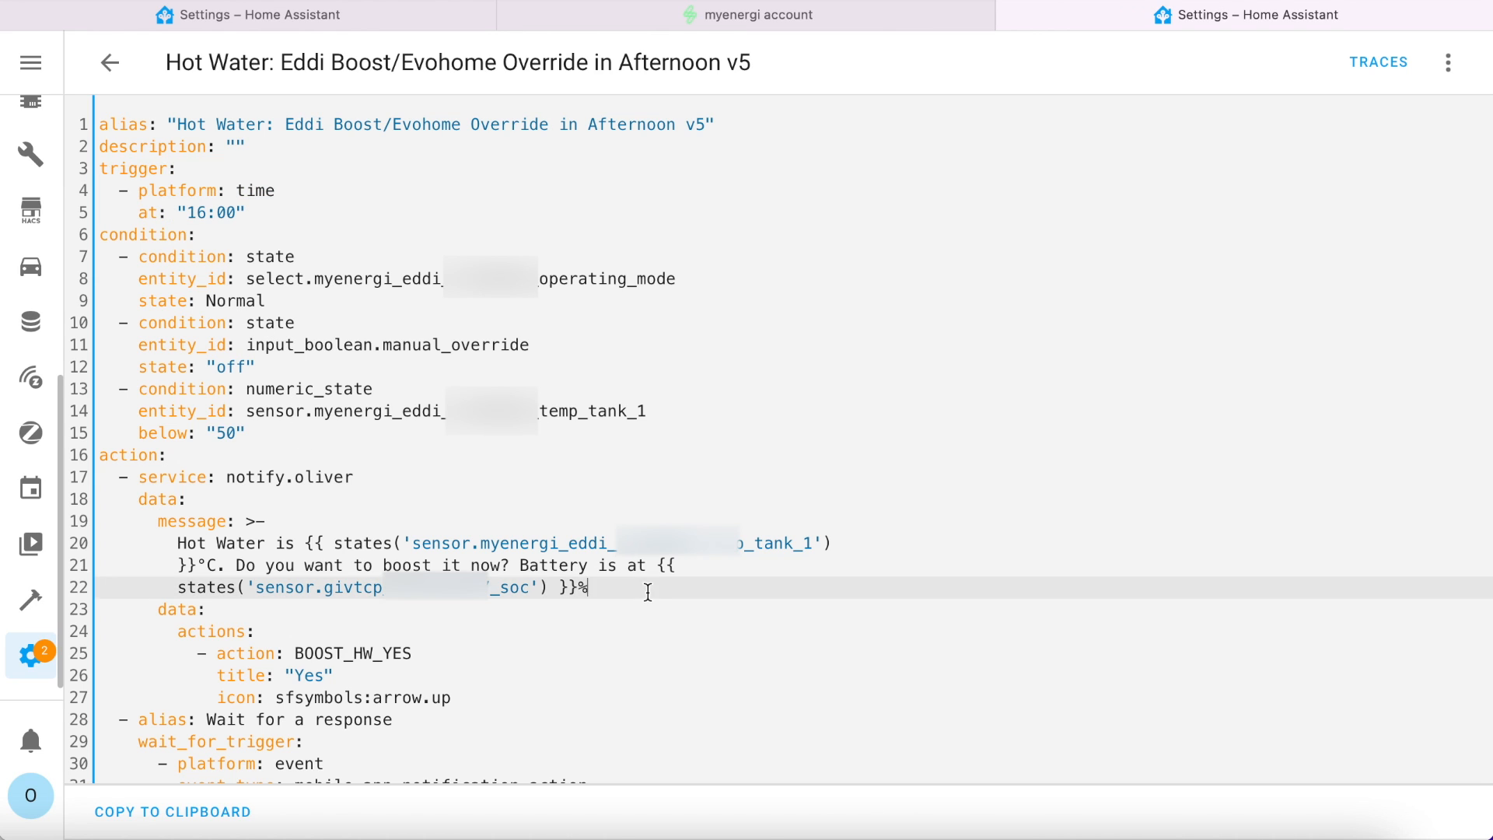
drag(175, 543, 588, 587)
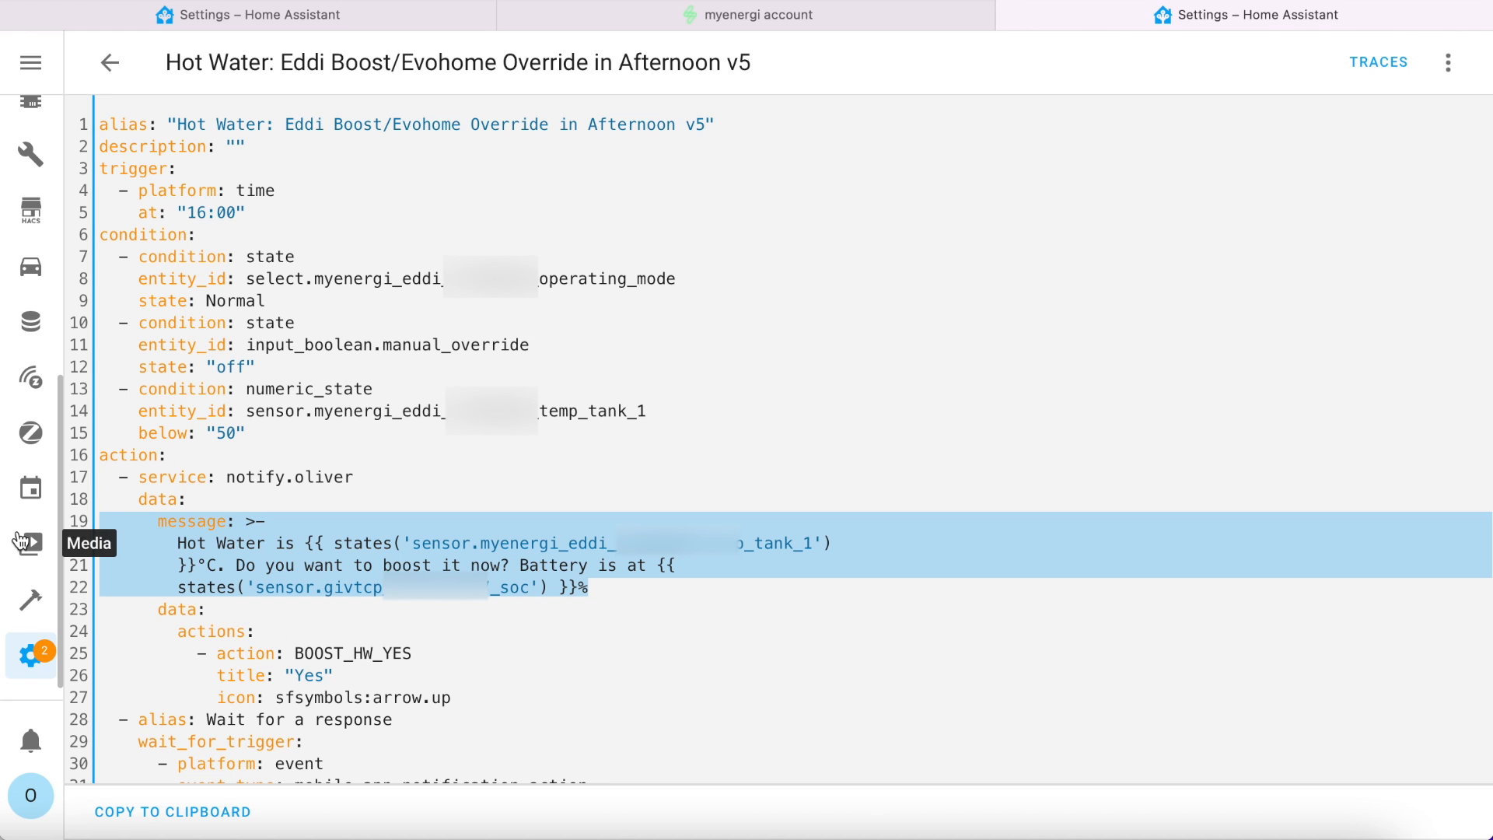
mouse_move(395, 691)
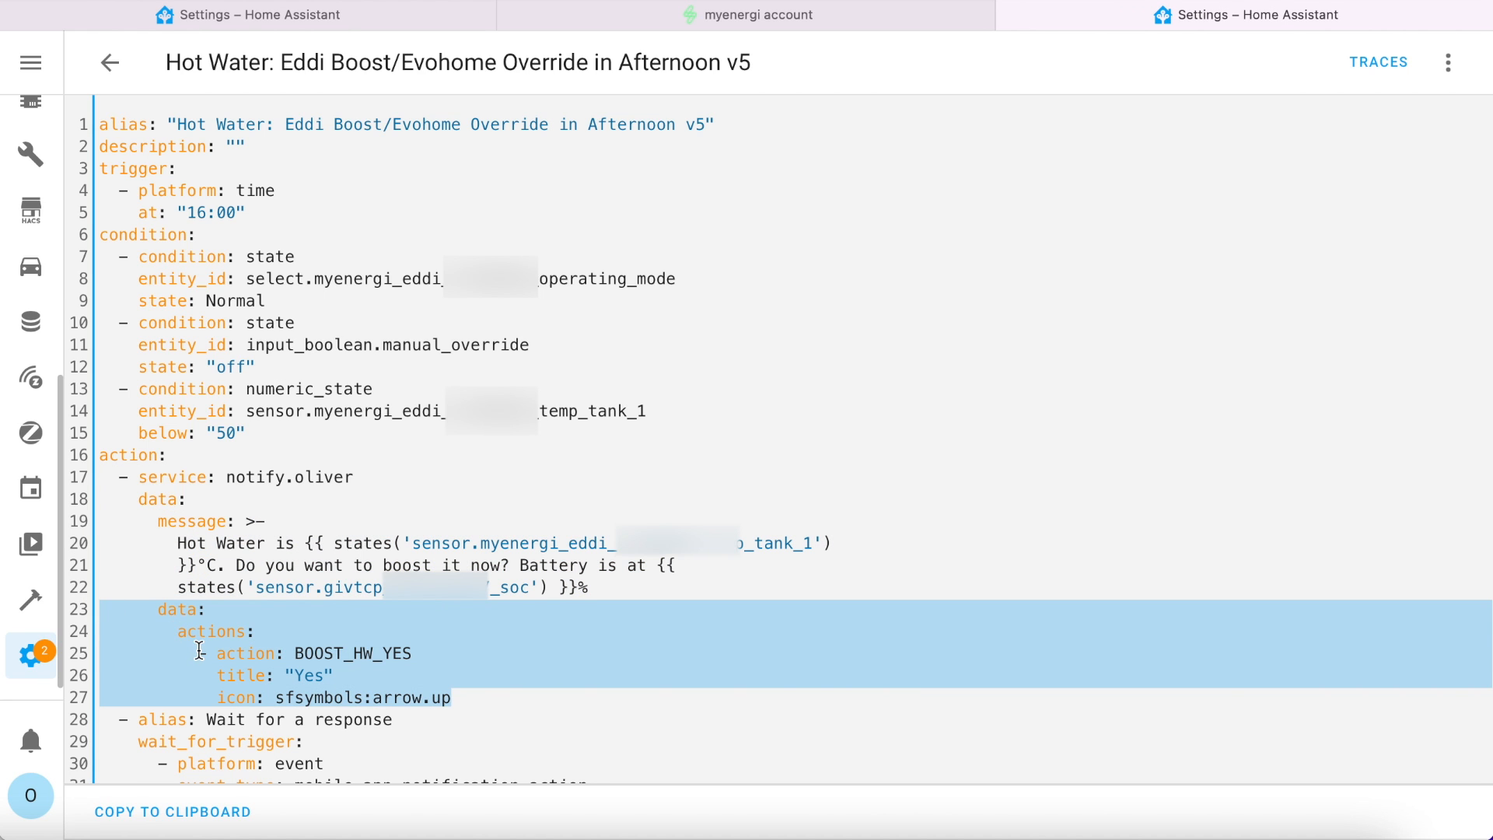
scroll(down, 3)
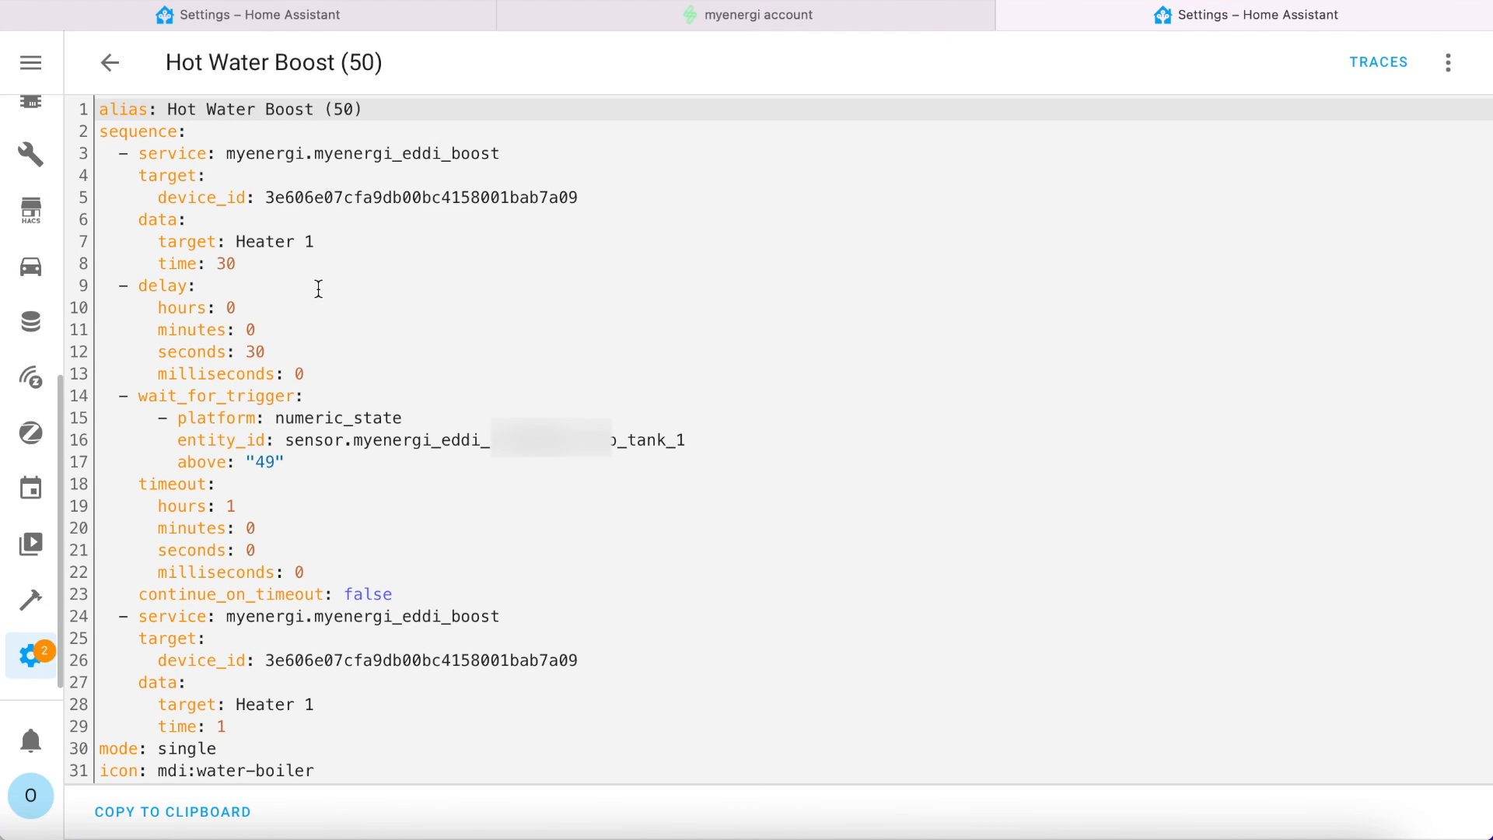
drag(140, 175, 234, 264)
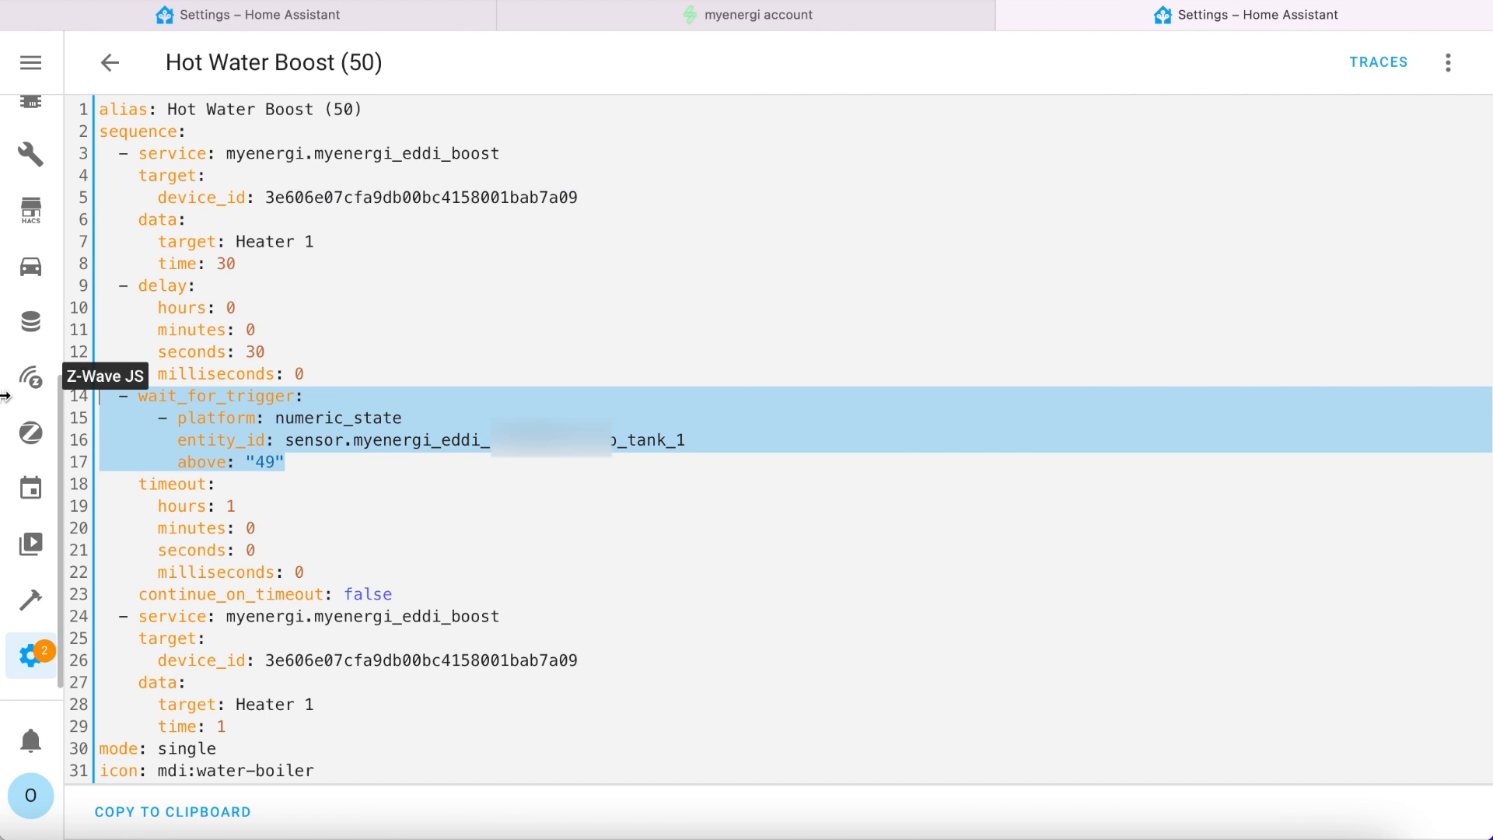
mouse_move(425, 574)
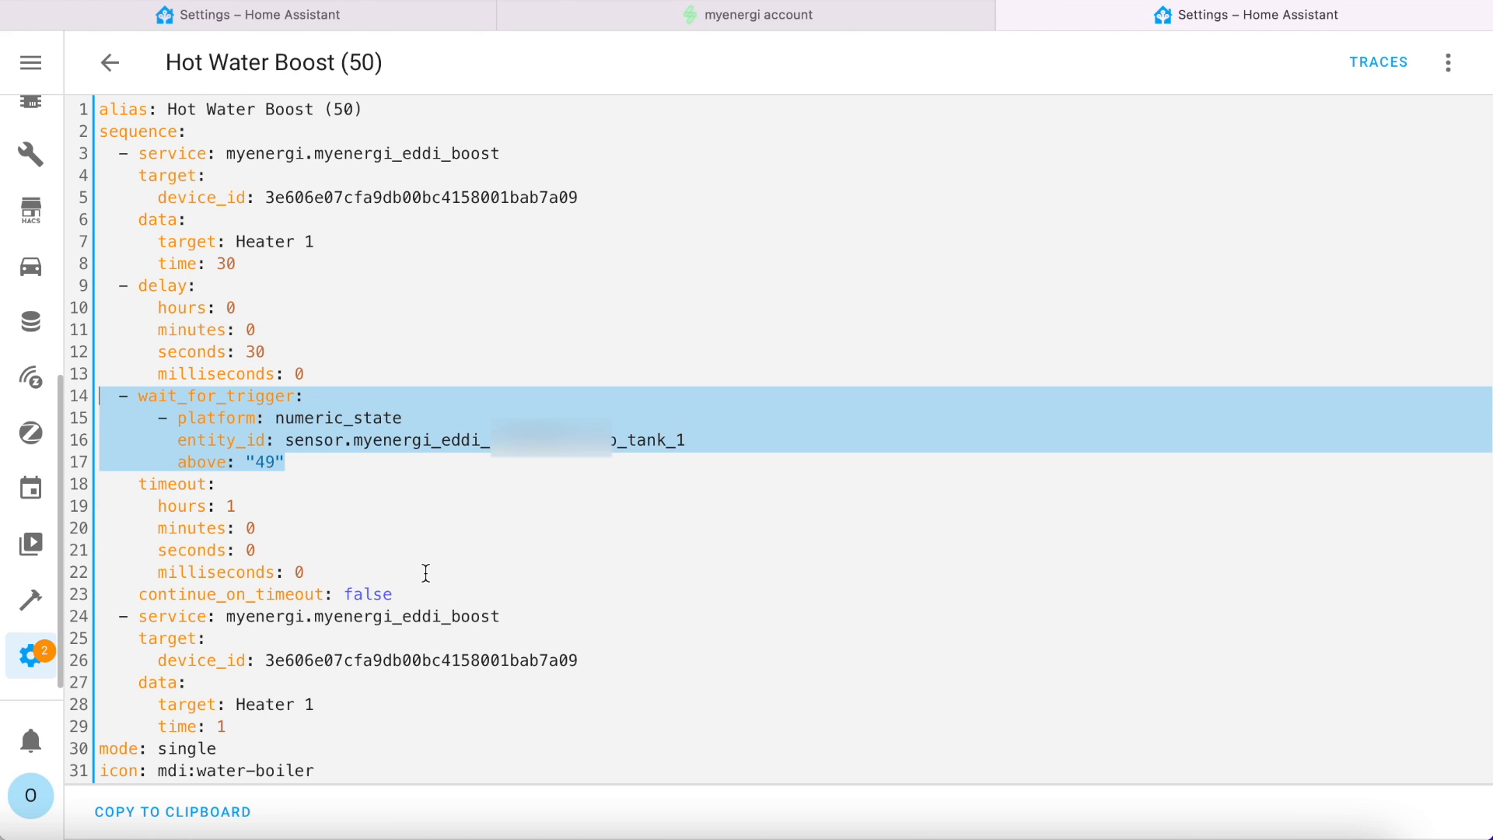
mouse_move(341, 705)
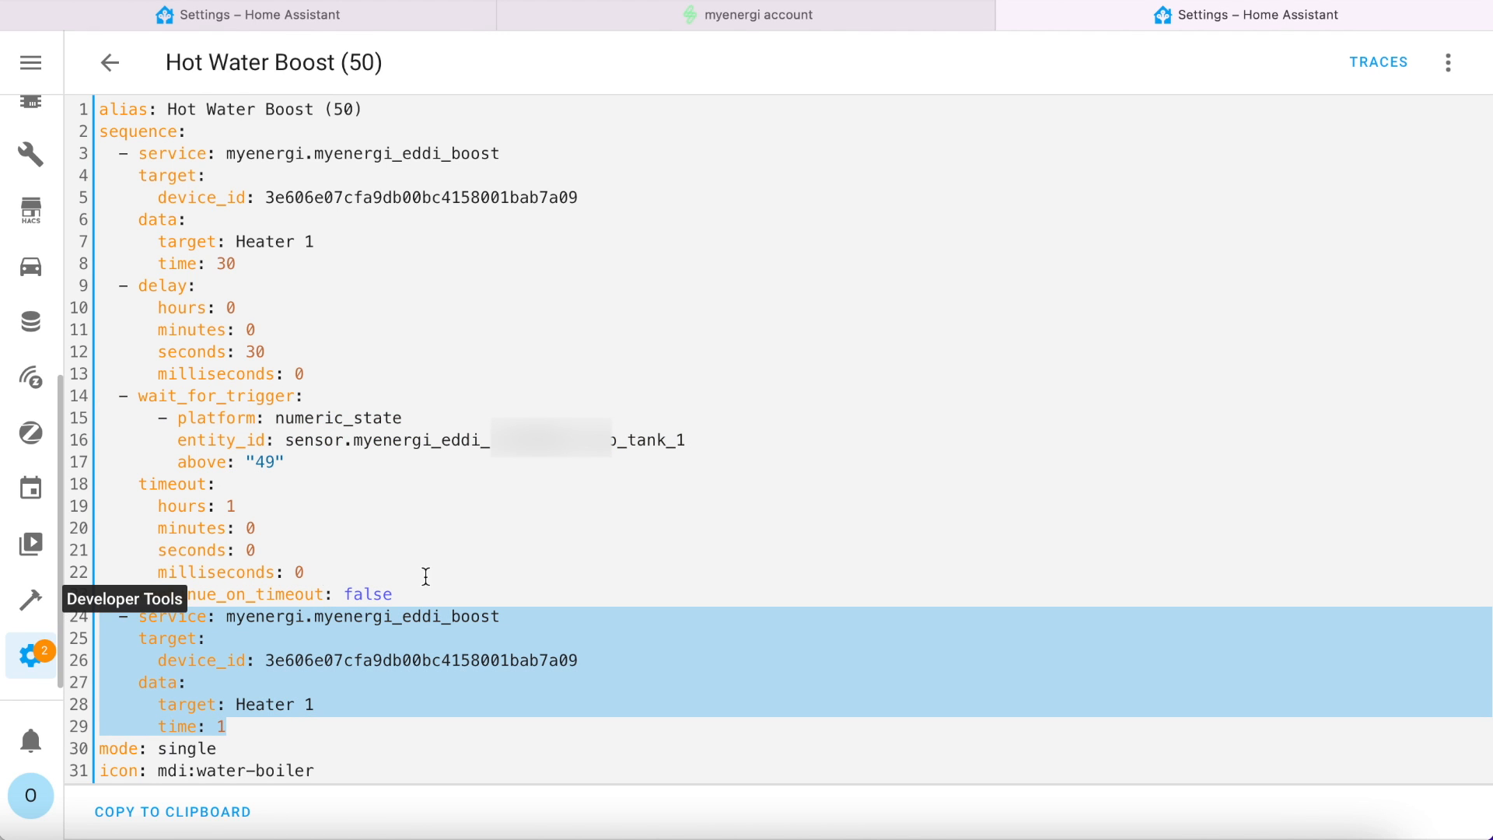
mouse_move(431, 577)
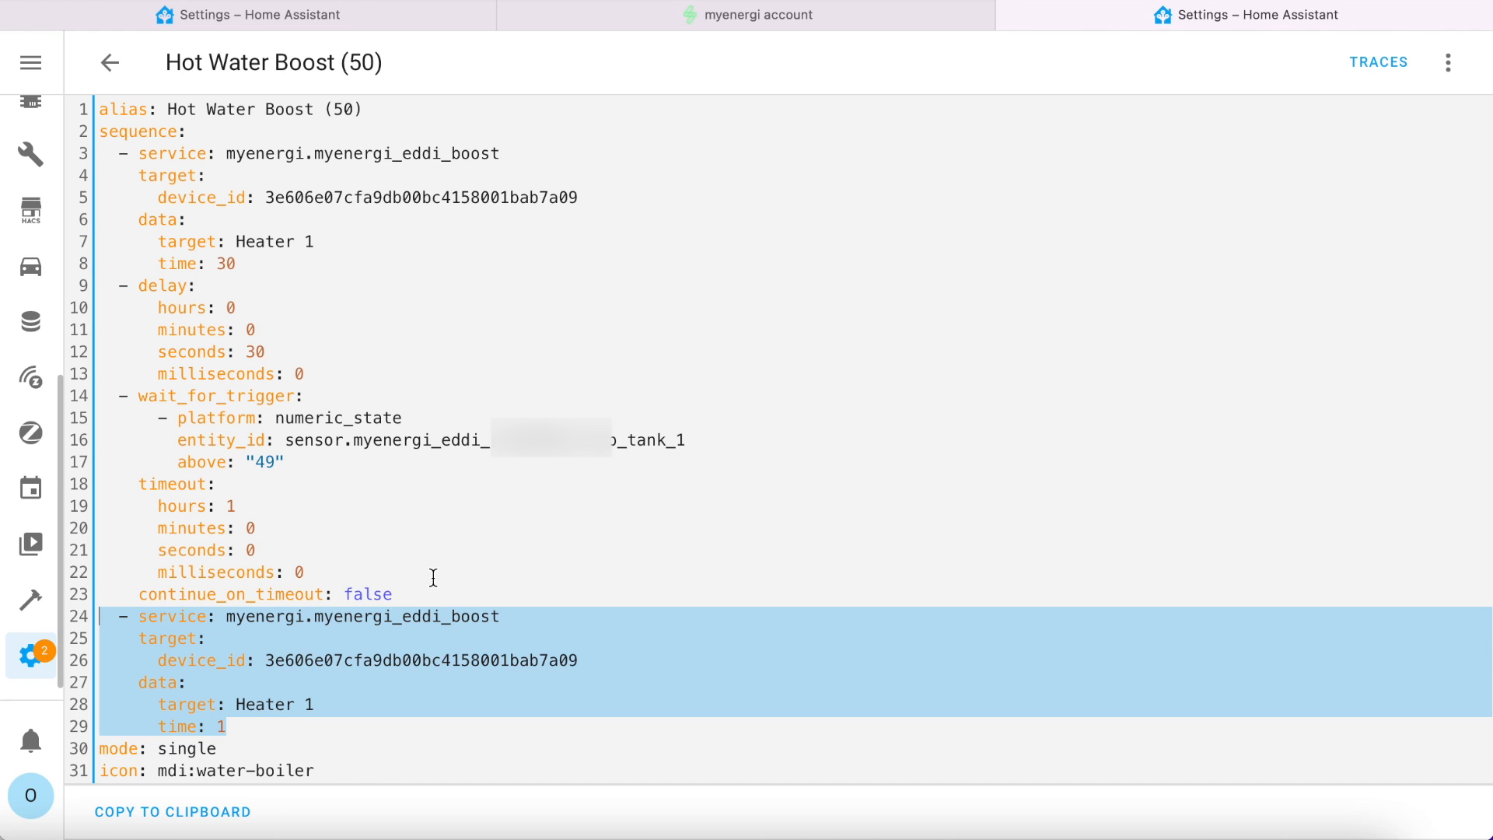
scroll(down, 3)
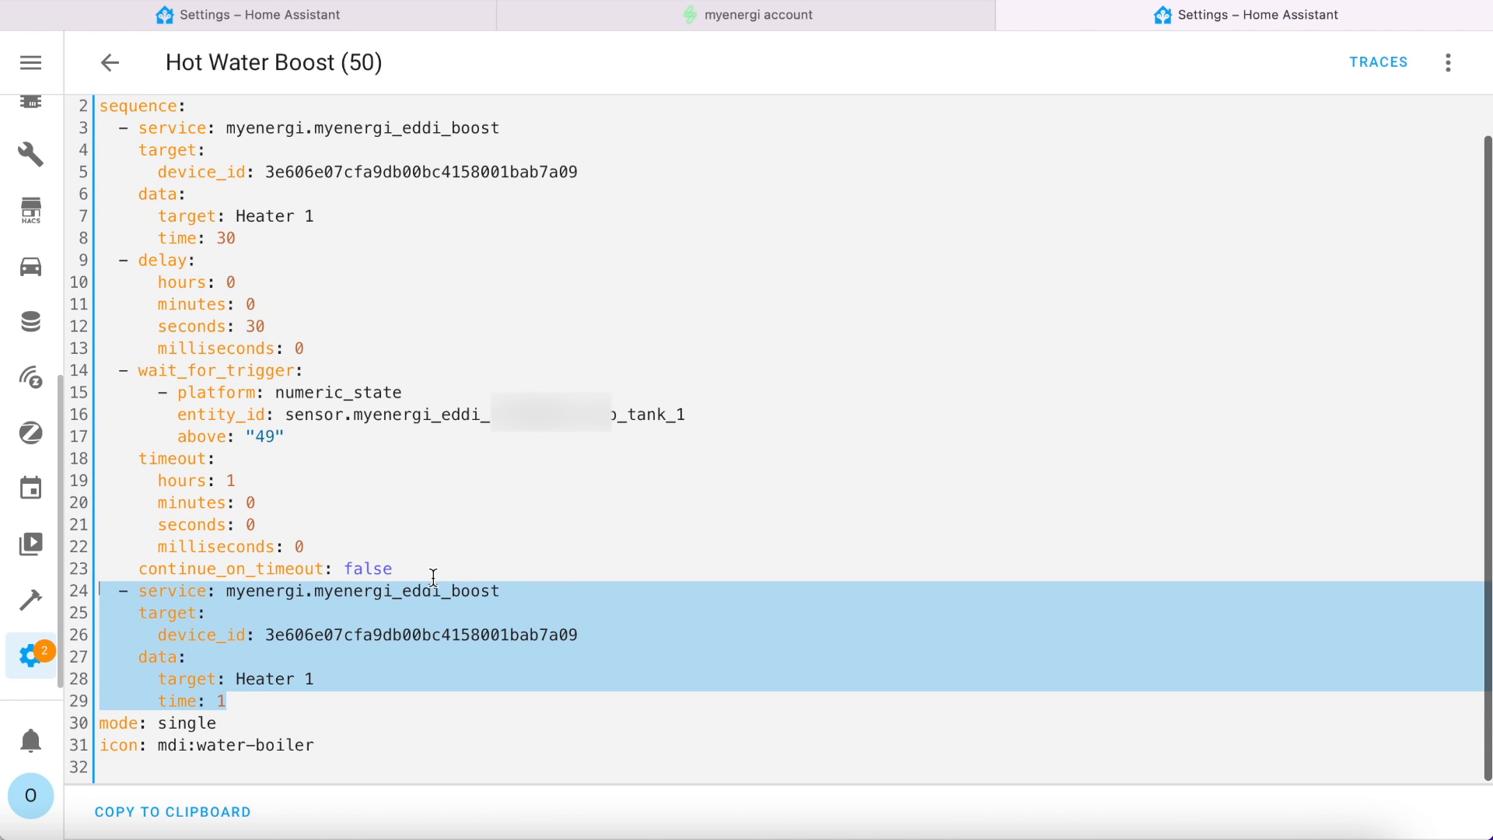